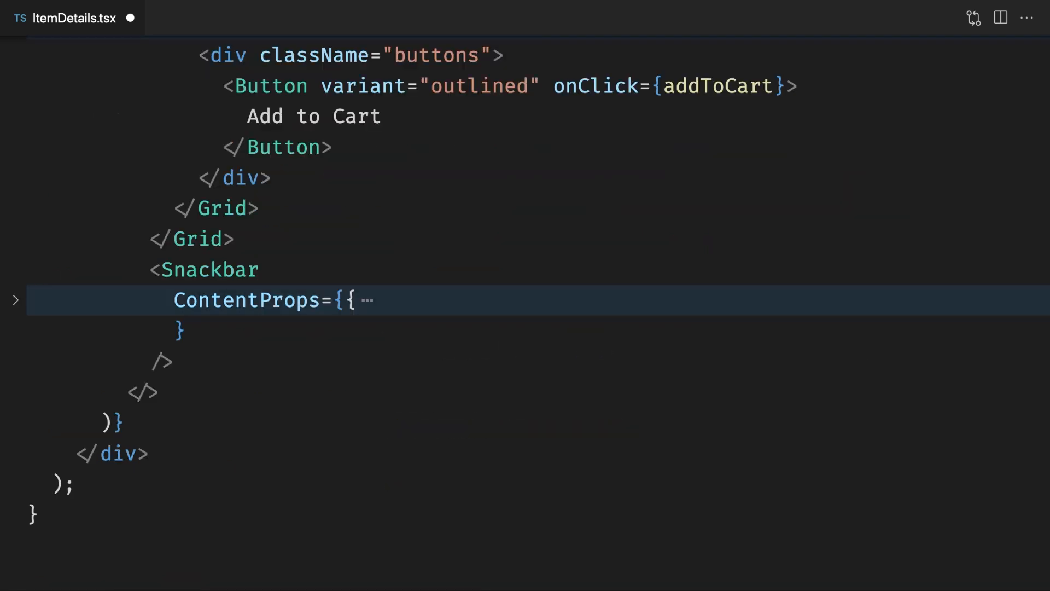
Insert a <GooglePayButton /> above Add to Cart with environment="TEST".
type("<GooglePayButton />")
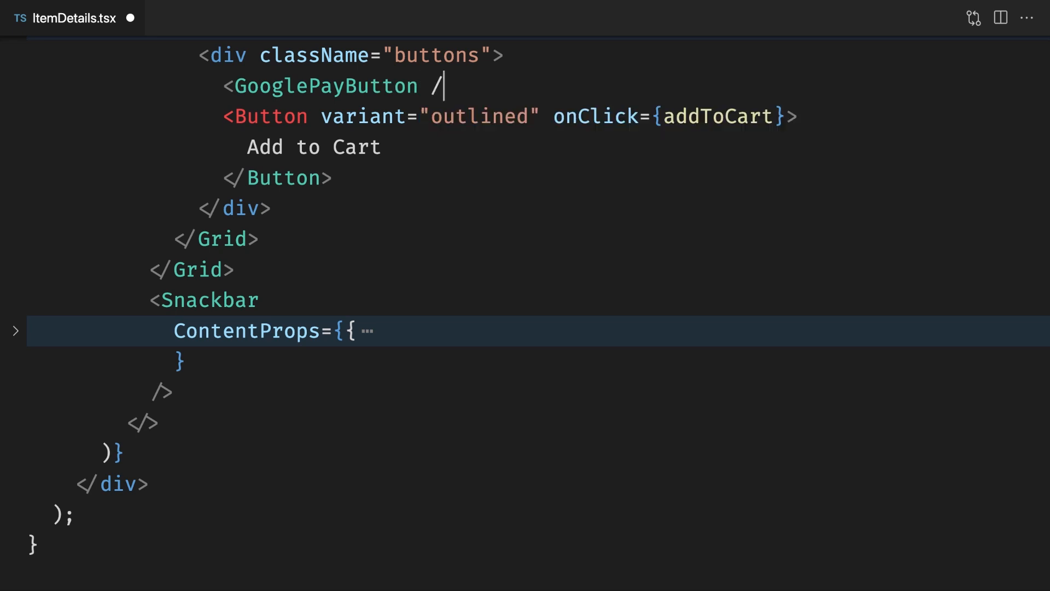
key("Enter")
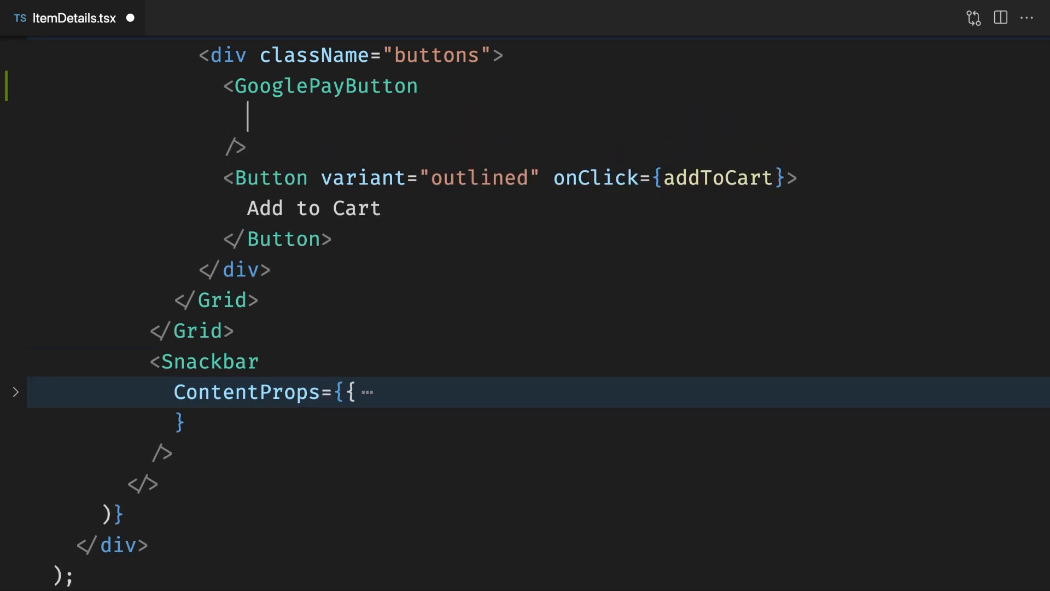
type("environment=\"TEST\"")
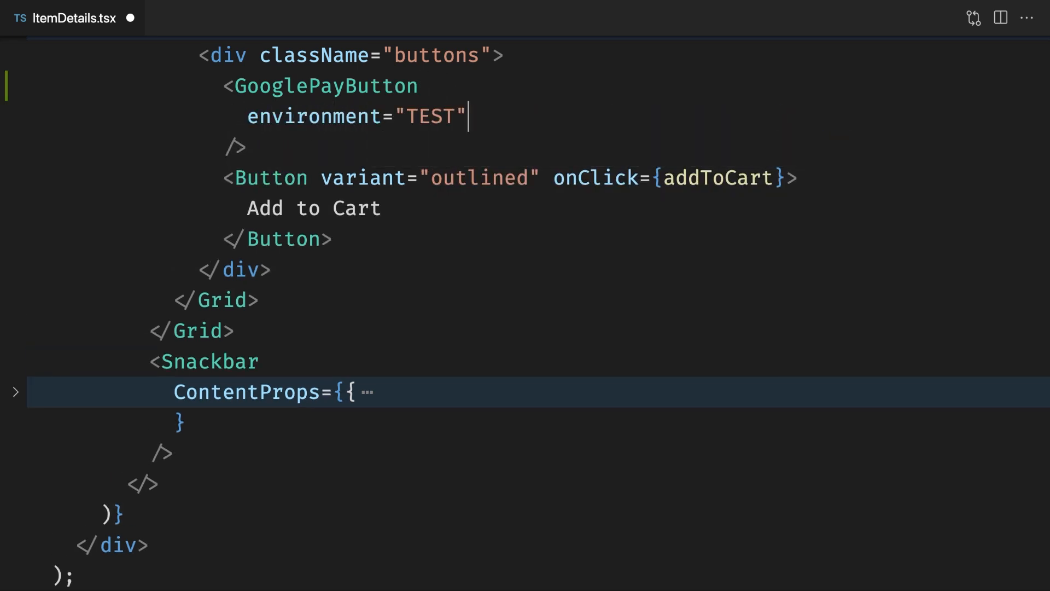
key("enter")
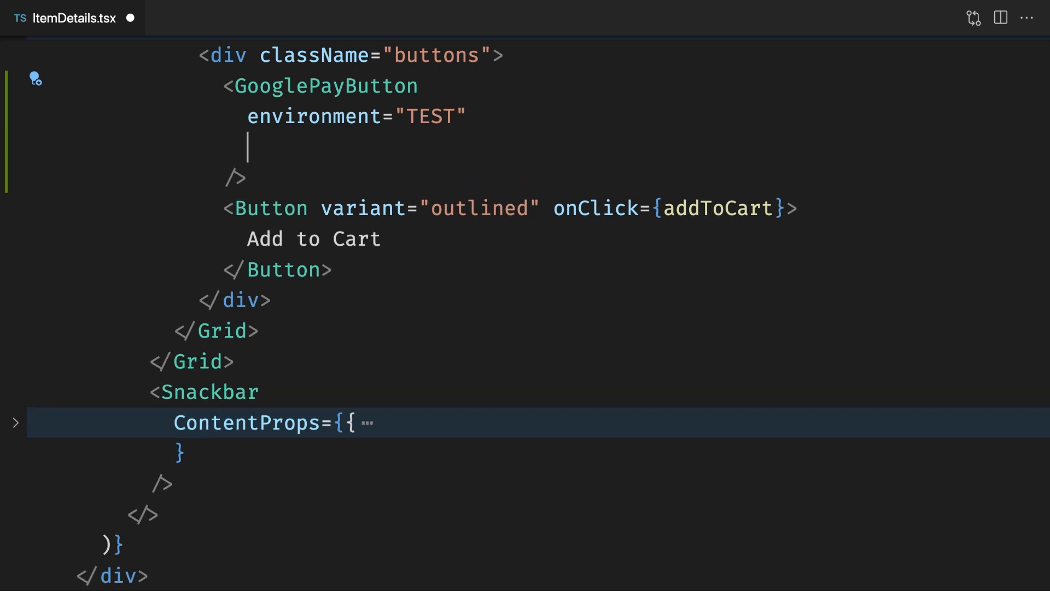
Add buttonSizeMode="fill" and a paymentRequest with apiVersion 2.0 and CARD allowedPaymentMethods.
type("buttonSizeMode=\"")
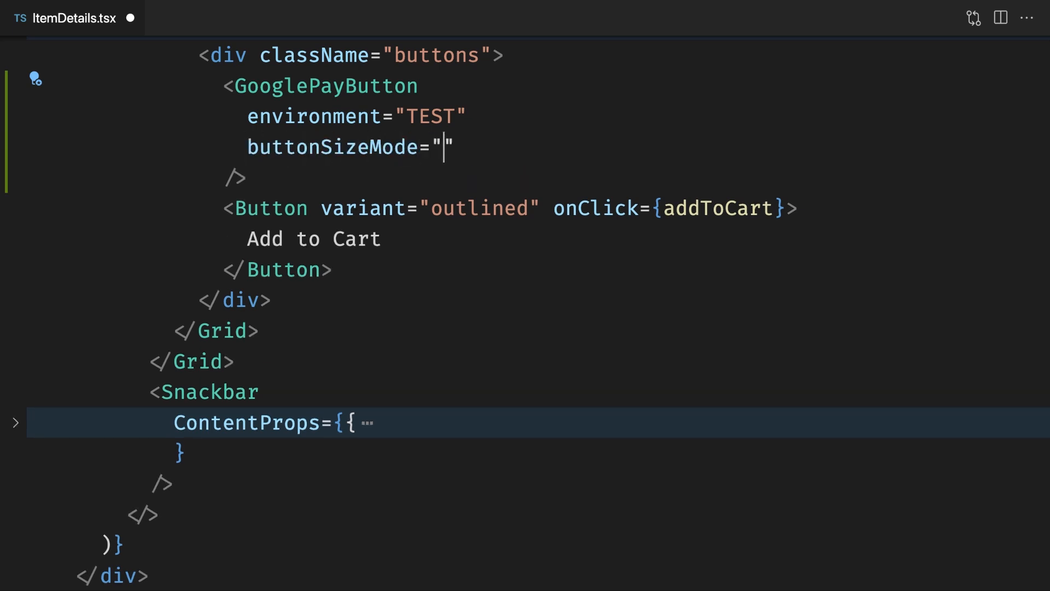
type("fill")
type("apiVersionMinor: 0,")
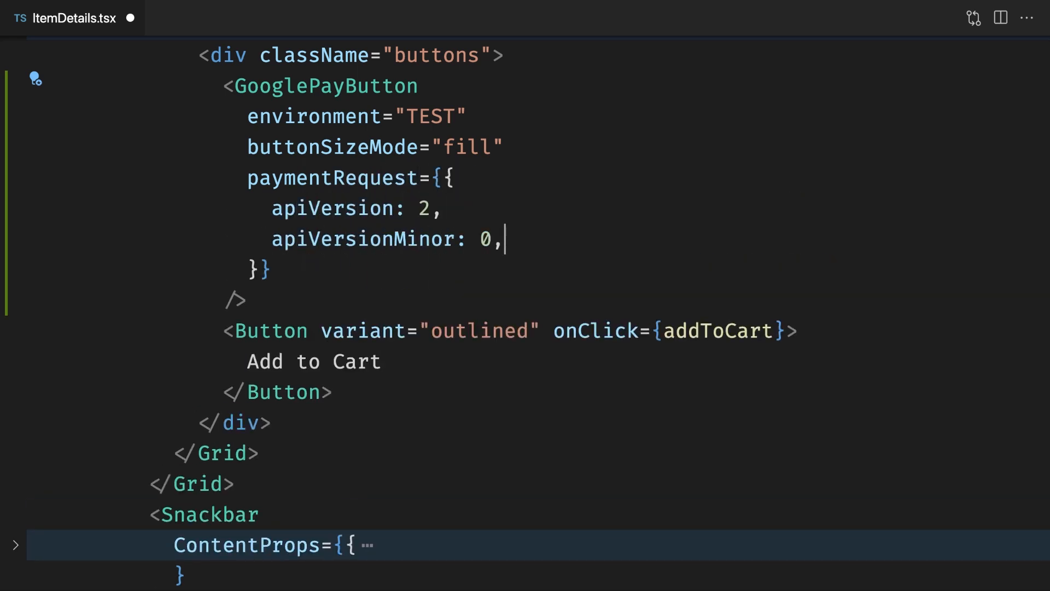
type("allowedPaymentMethods: [")
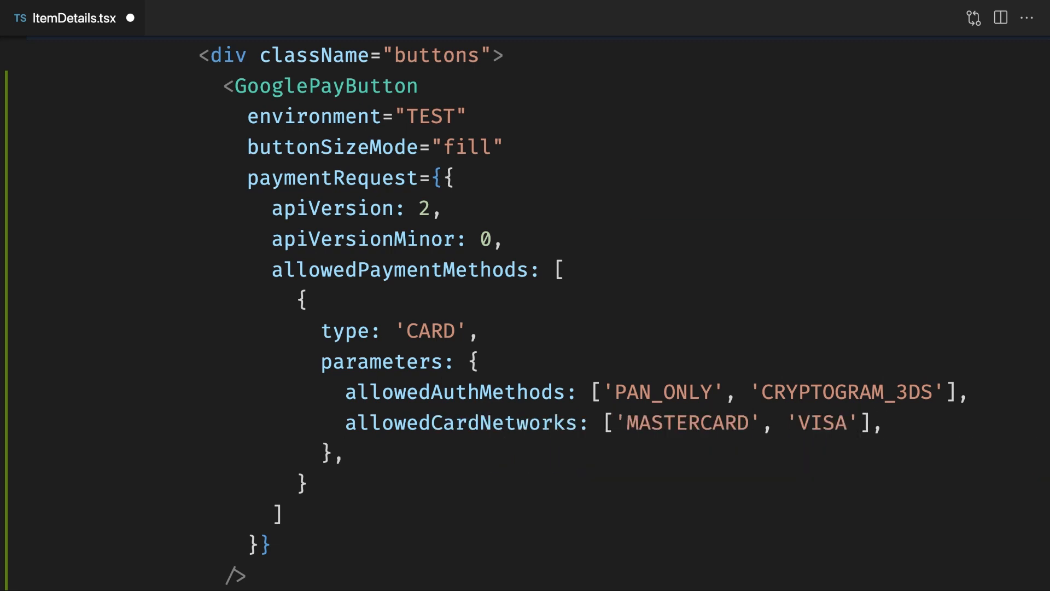
Add a PAYMENT_GATEWAY tokenizationSpecification and merchantInfo named 'Demo Only (you will not be charged)'.
type("tokenizationSpe")
type("merchantName: 'Demo Only (you will not be charged")
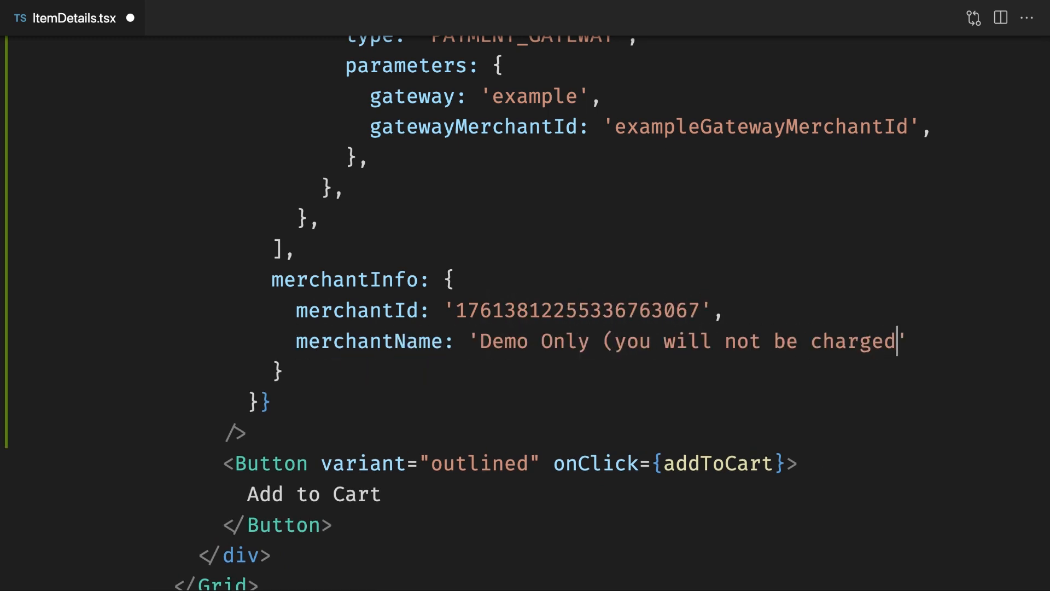
type("),")
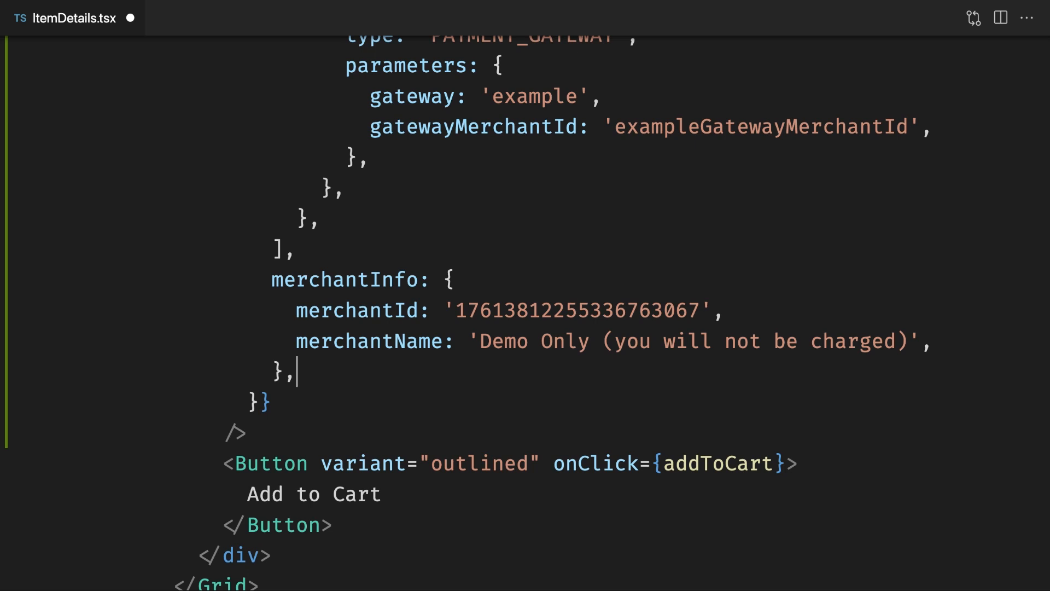
type("tot")
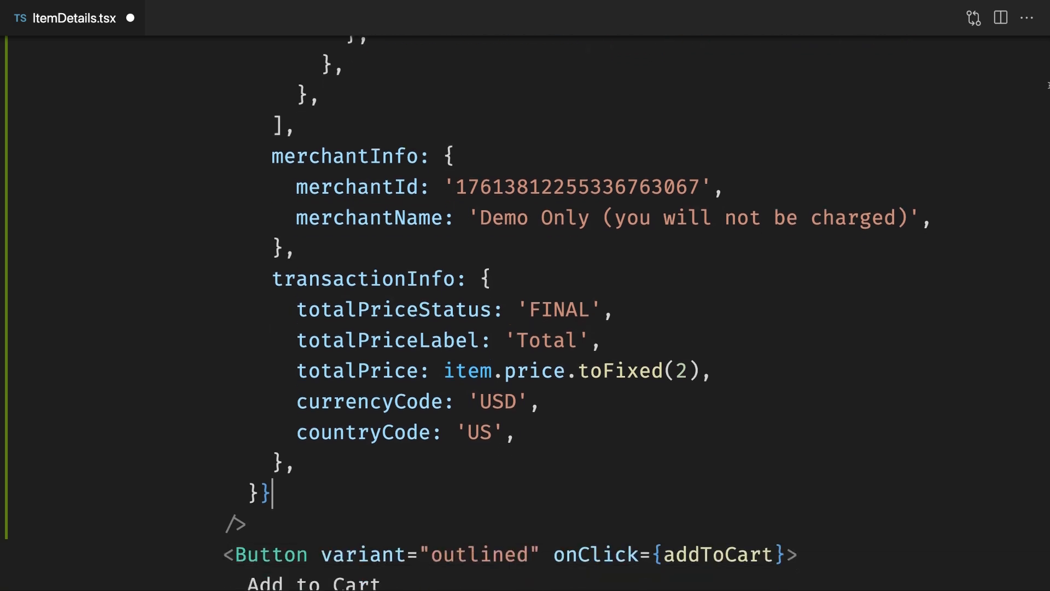
Add onLoadPaymentData logging paymentMethodData and pushing '/confirm', then pay via Buy with G Pay.
type("onLoadPaymentData={paymentData => {")
type("console.log('TODO: send ord")
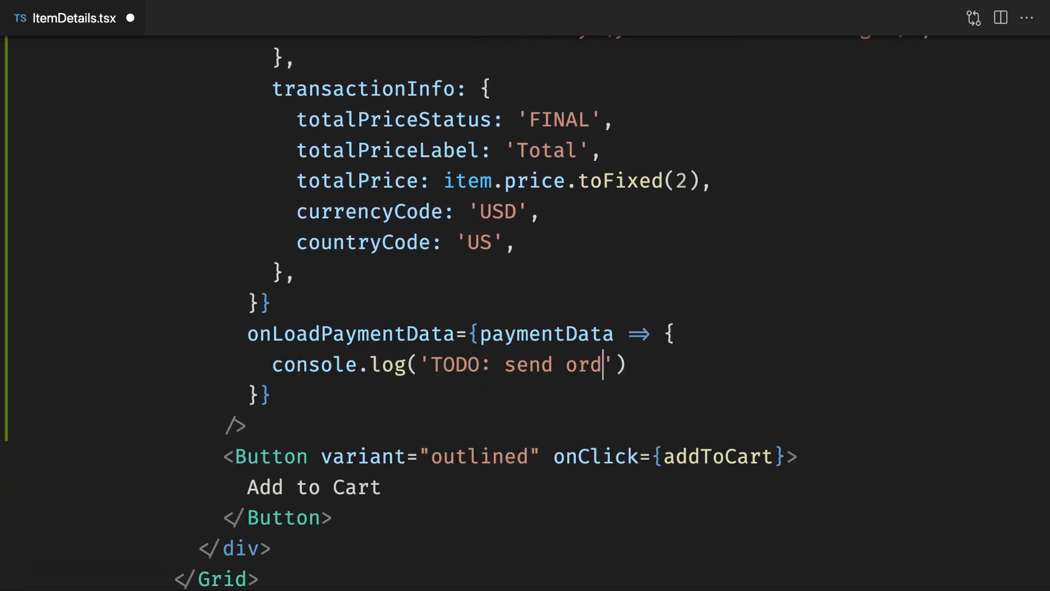
type("er to server', paymentData.paymentMeth")
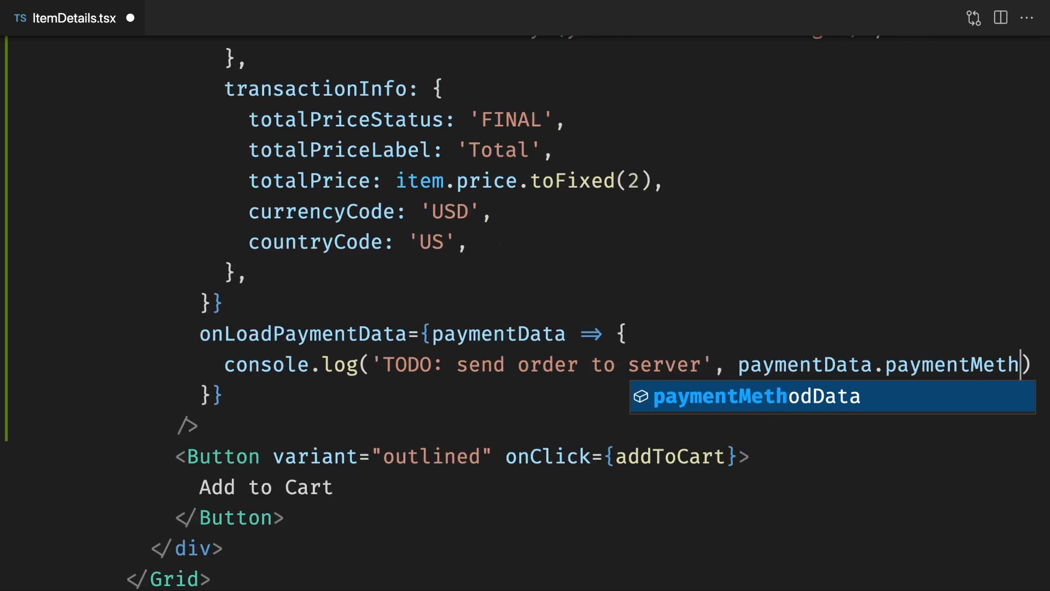
type("history.push('/confirm');")
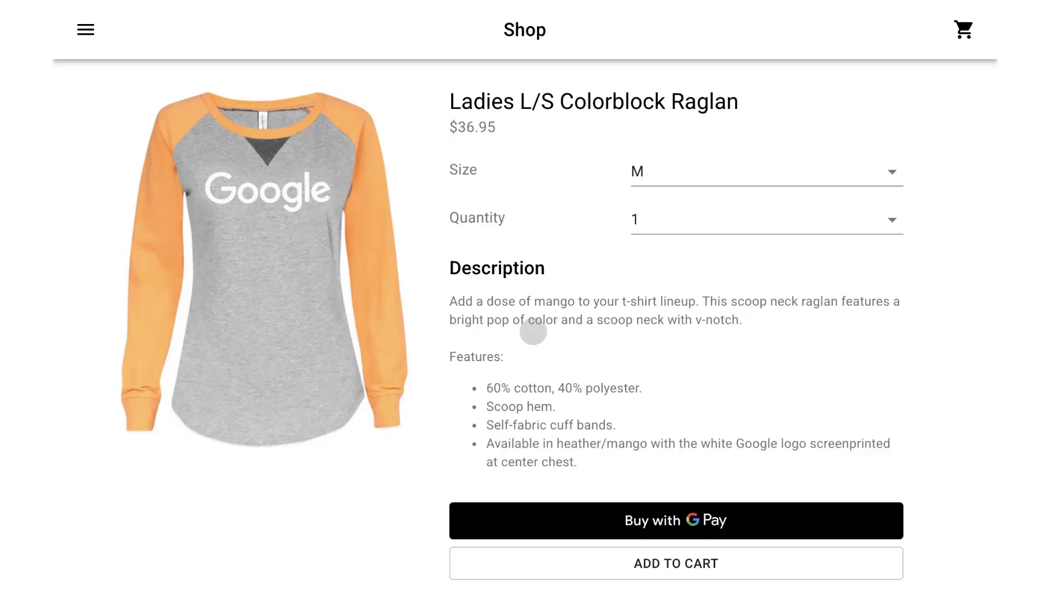
left_click(675, 520)
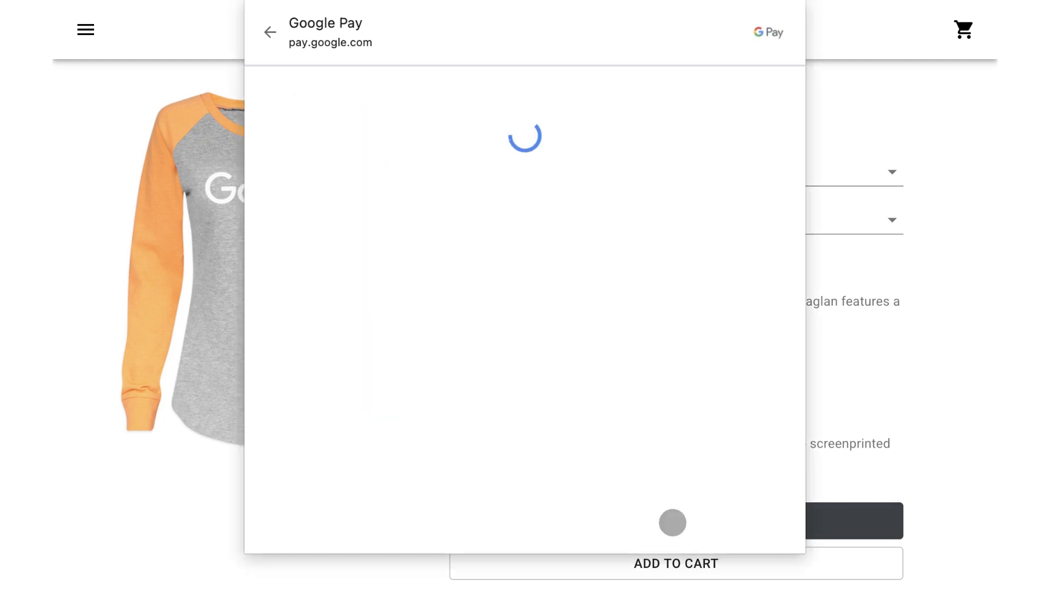